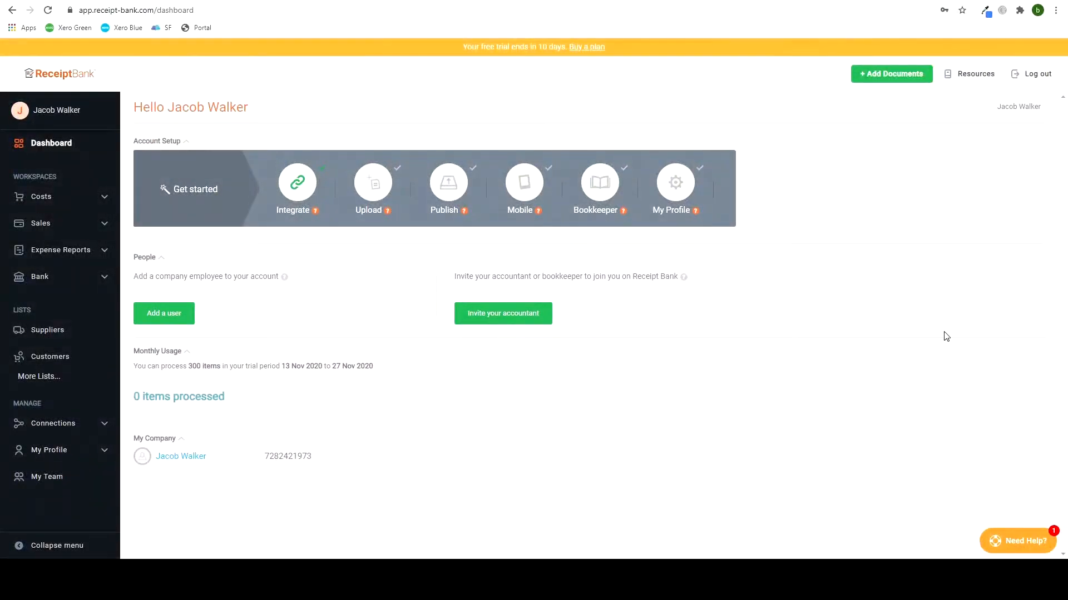
{"action": "mouse_move", "coordinate": [495, 417]}
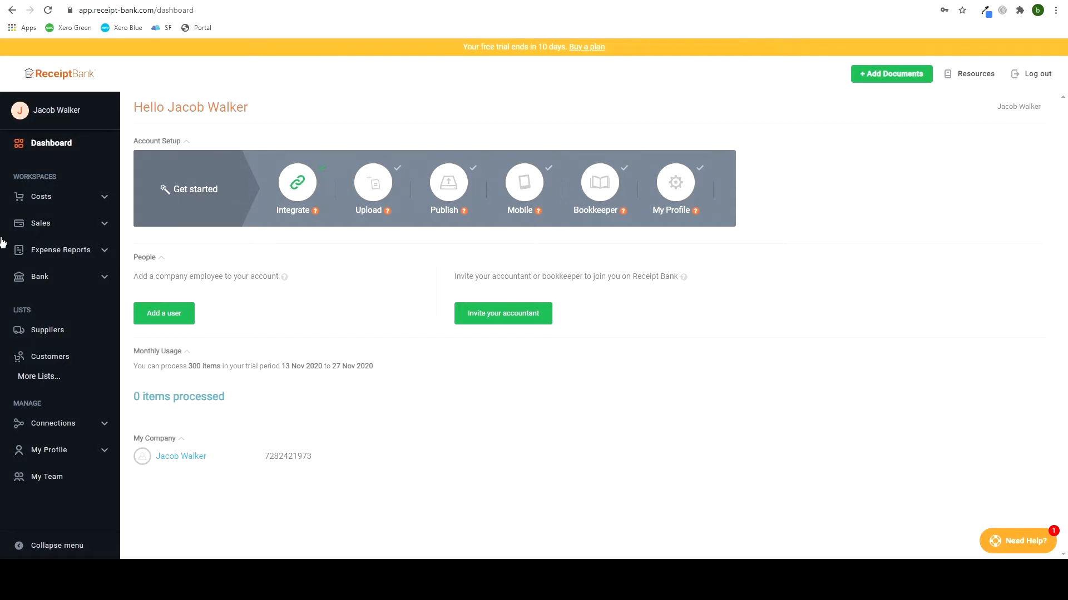
{"action": "mouse_move", "coordinate": [54, 306]}
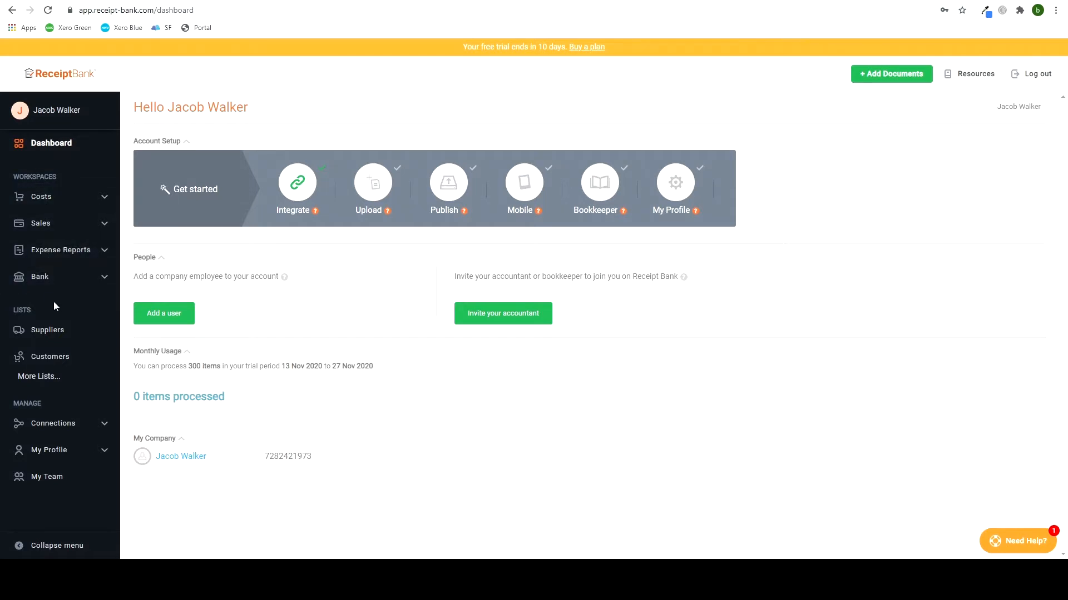
{"action": "mouse_move", "coordinate": [891, 75]}
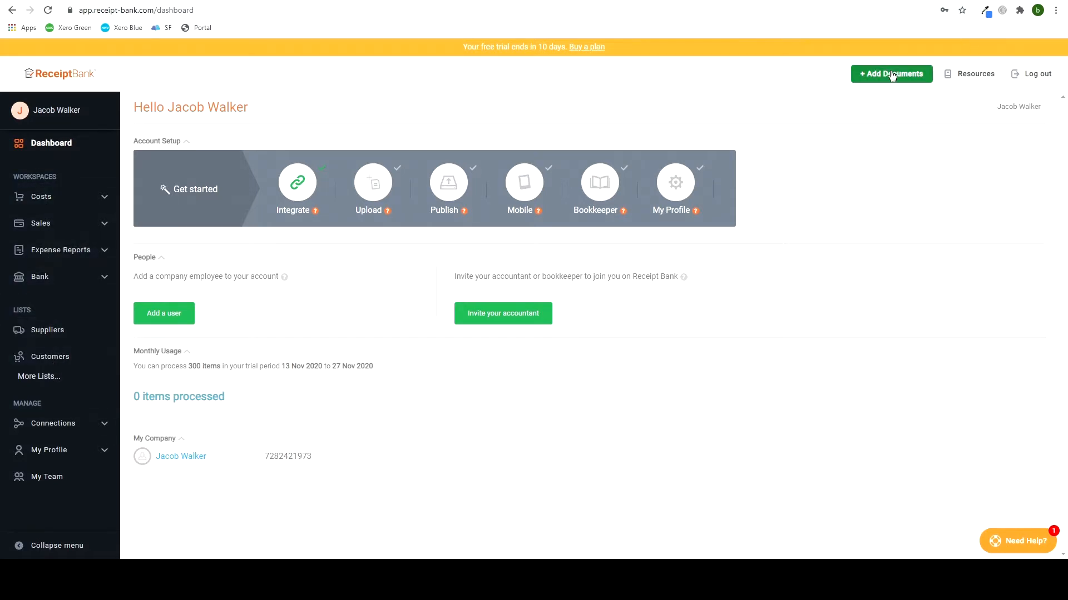
Step: Open the Add Documents panel for uploading cost receipts
{"action": "left_click", "coordinate": [891, 74]}
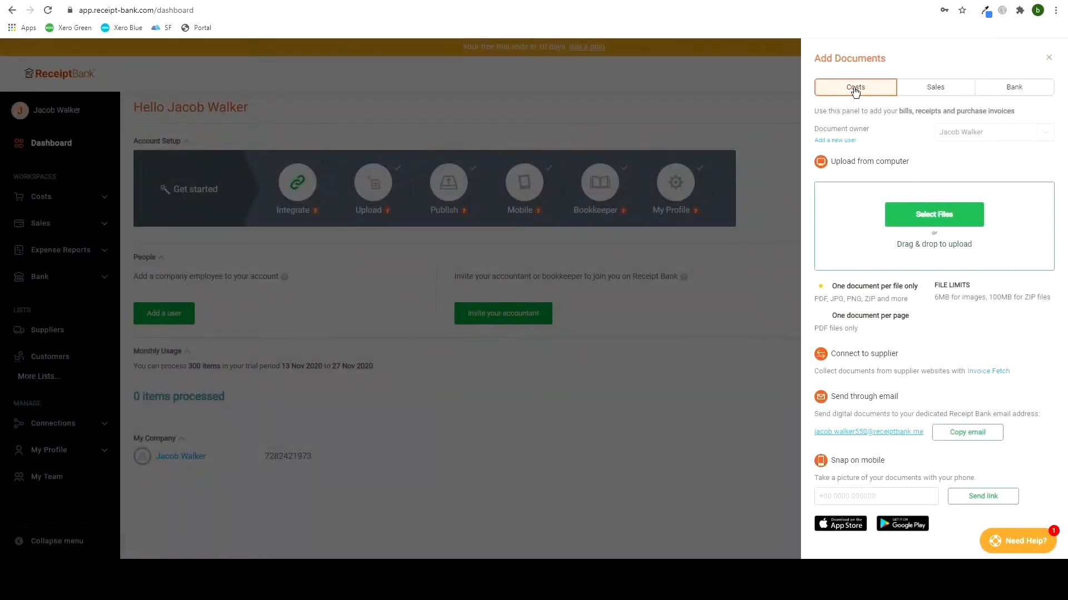
{"action": "mouse_move", "coordinate": [897, 160]}
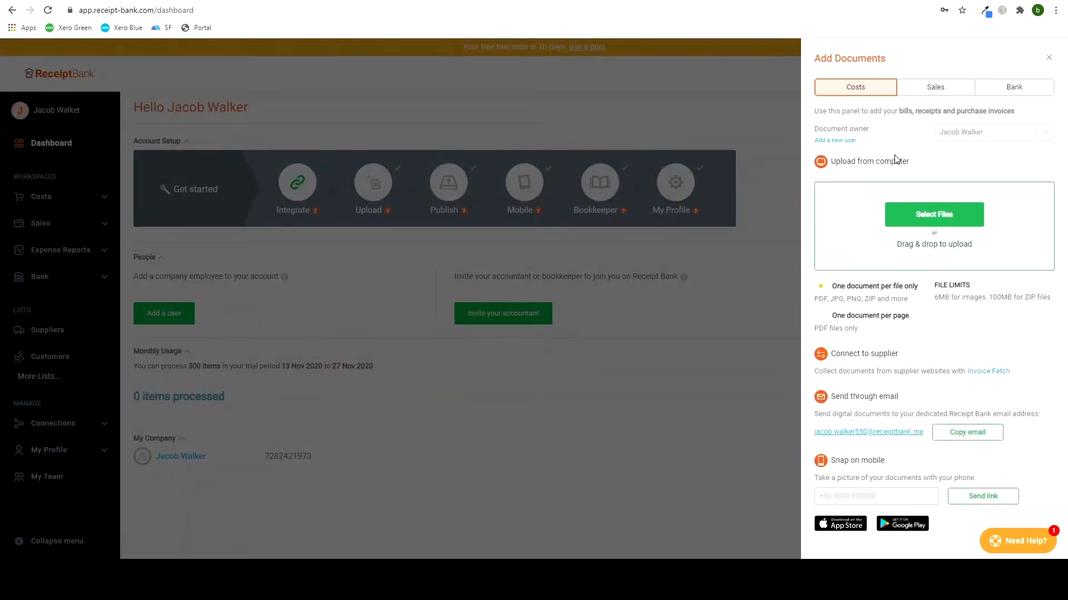
{"action": "mouse_move", "coordinate": [849, 176]}
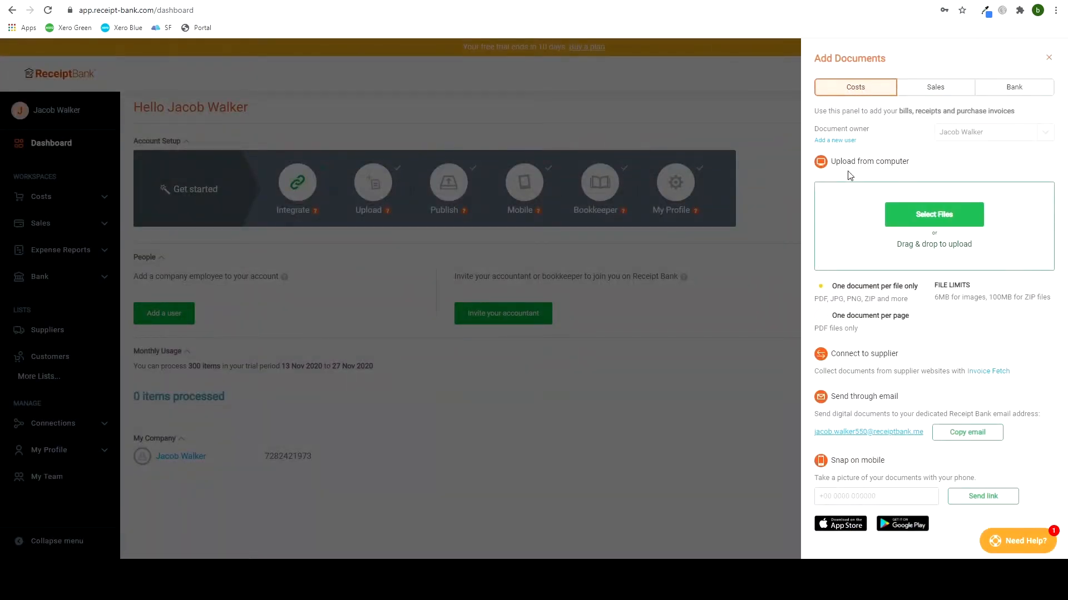
{"action": "mouse_move", "coordinate": [903, 410]}
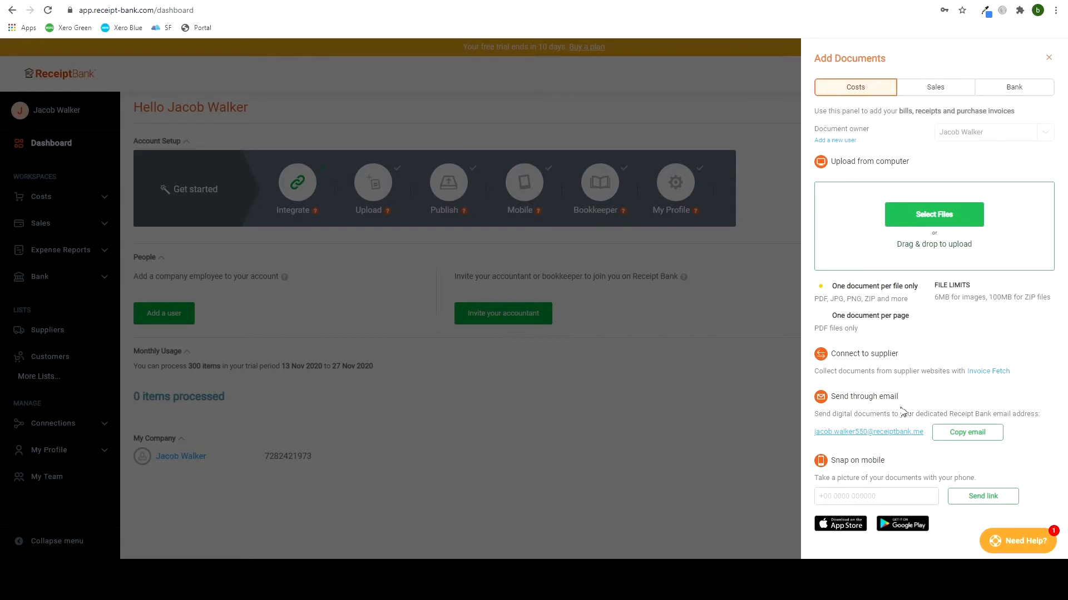
{"action": "mouse_move", "coordinate": [865, 411]}
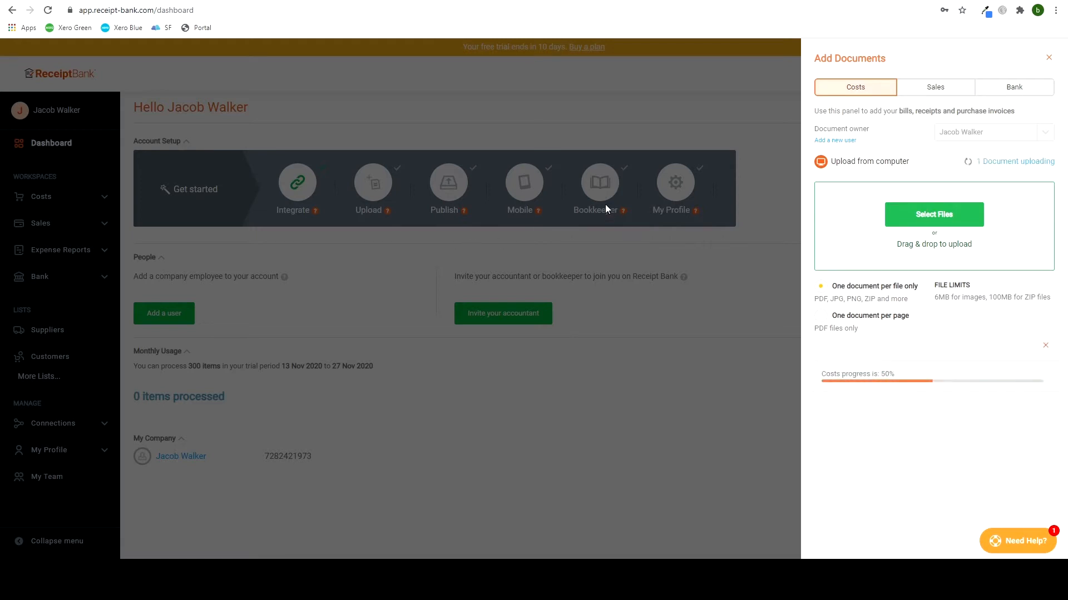
{"action": "mouse_move", "coordinate": [640, 206]}
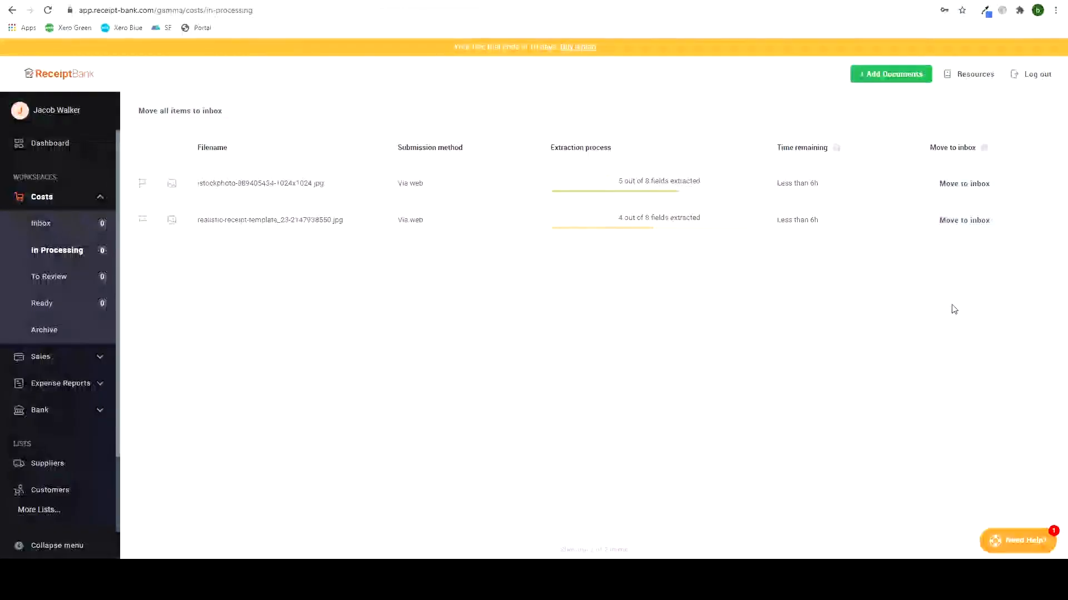
{"action": "left_click", "coordinate": [890, 73]}
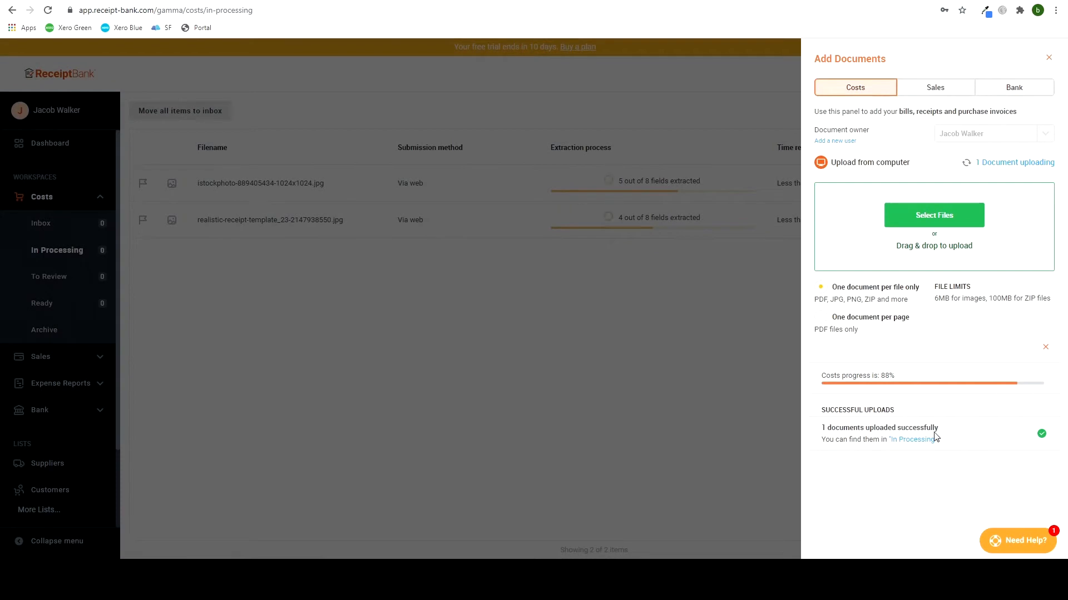
{"action": "mouse_move", "coordinate": [883, 439]}
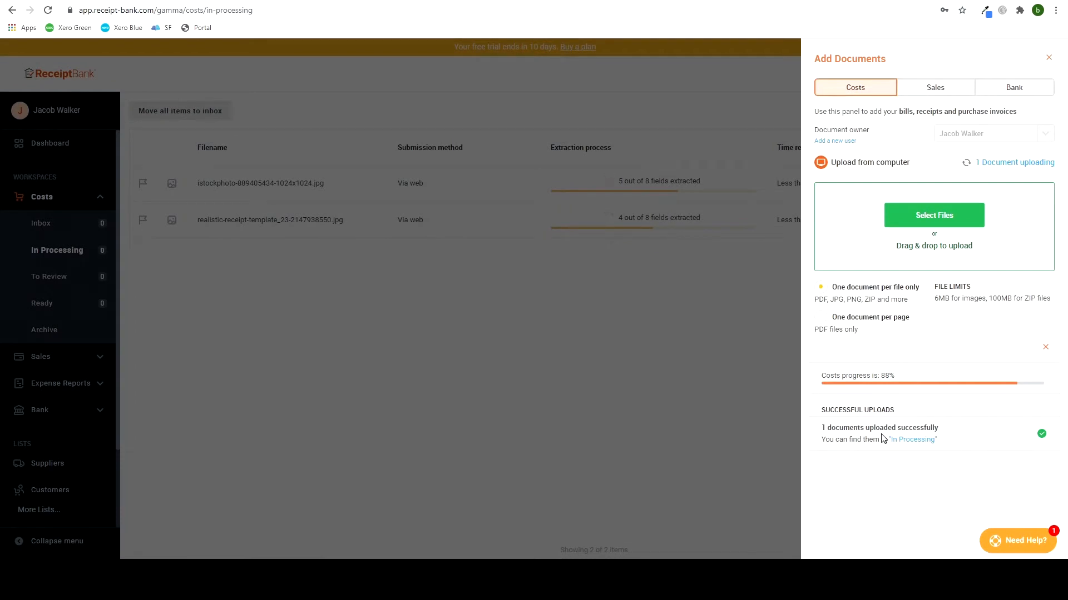
{"action": "left_click", "coordinate": [1048, 58]}
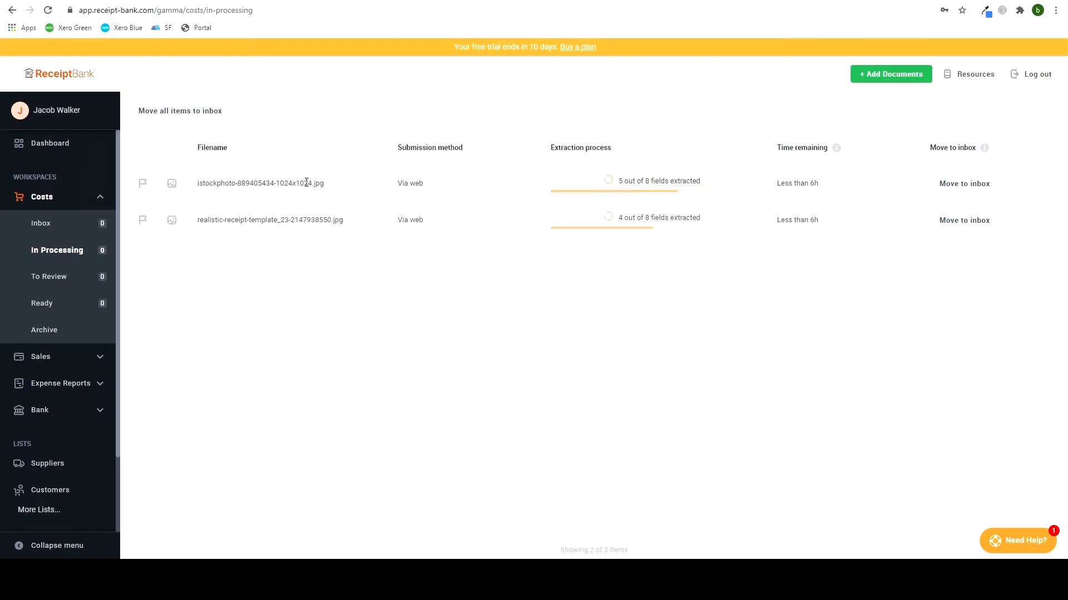
Step: Move both processed receipts to the inbox and view Costs Inbox
{"action": "left_click", "coordinate": [963, 183]}
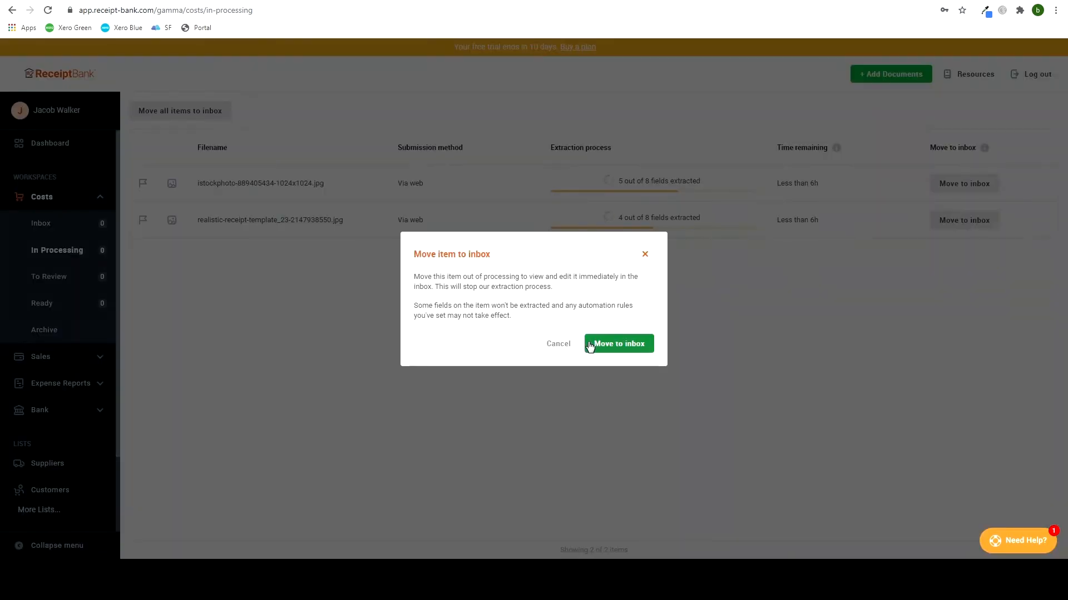
{"action": "left_click", "coordinate": [618, 344]}
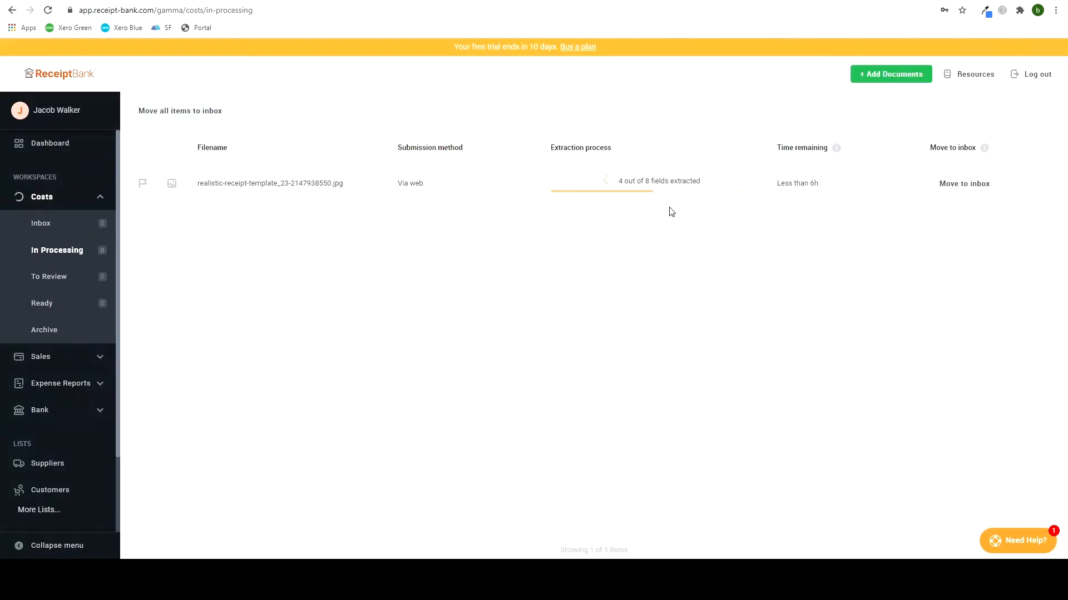
{"action": "left_click", "coordinate": [964, 183]}
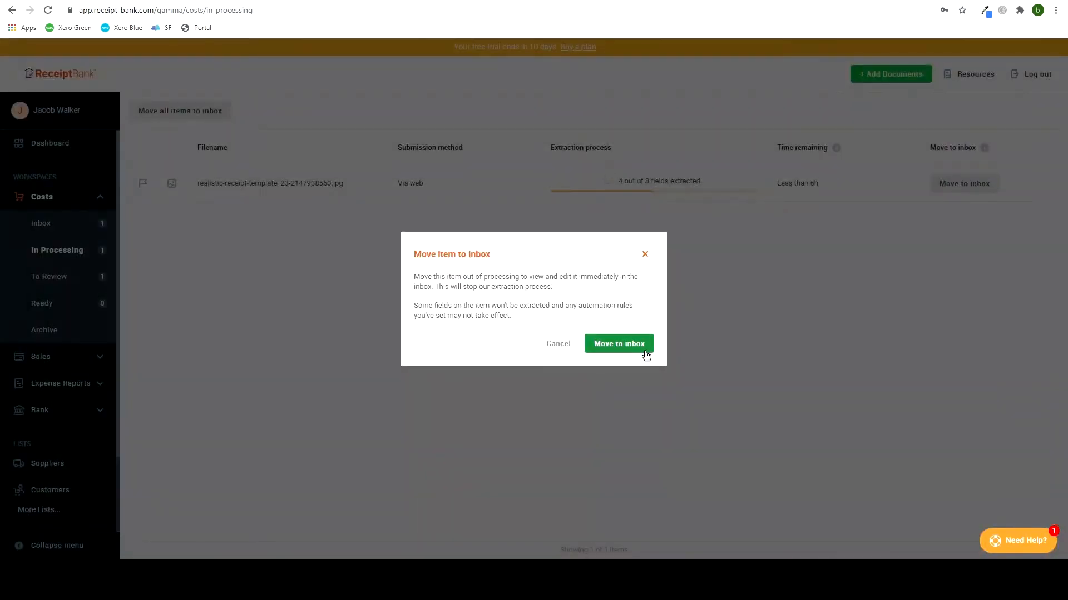
{"action": "left_click", "coordinate": [618, 343]}
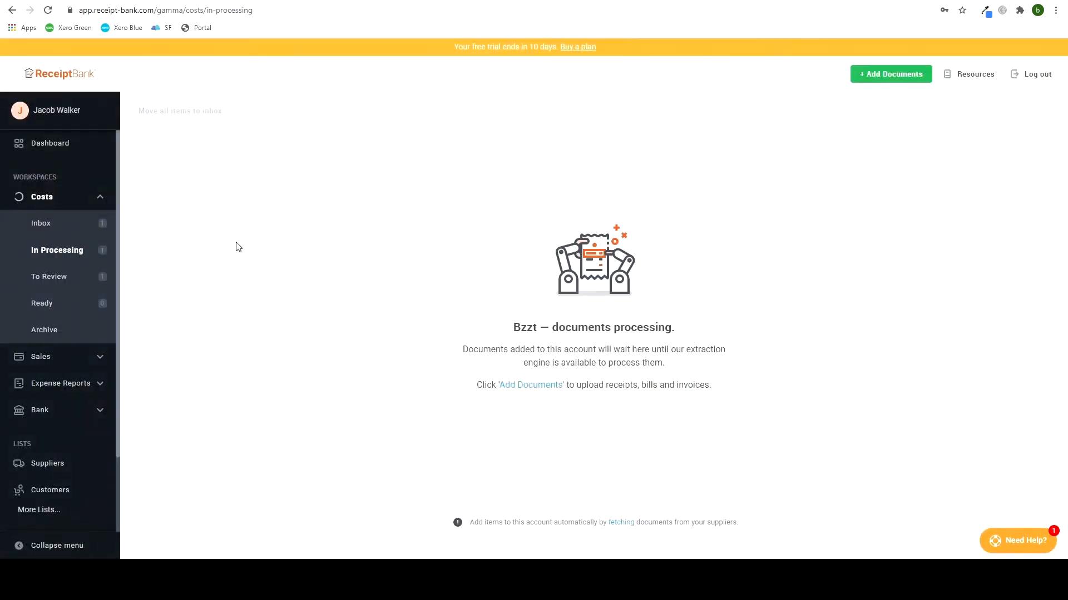
{"action": "left_click", "coordinate": [41, 223]}
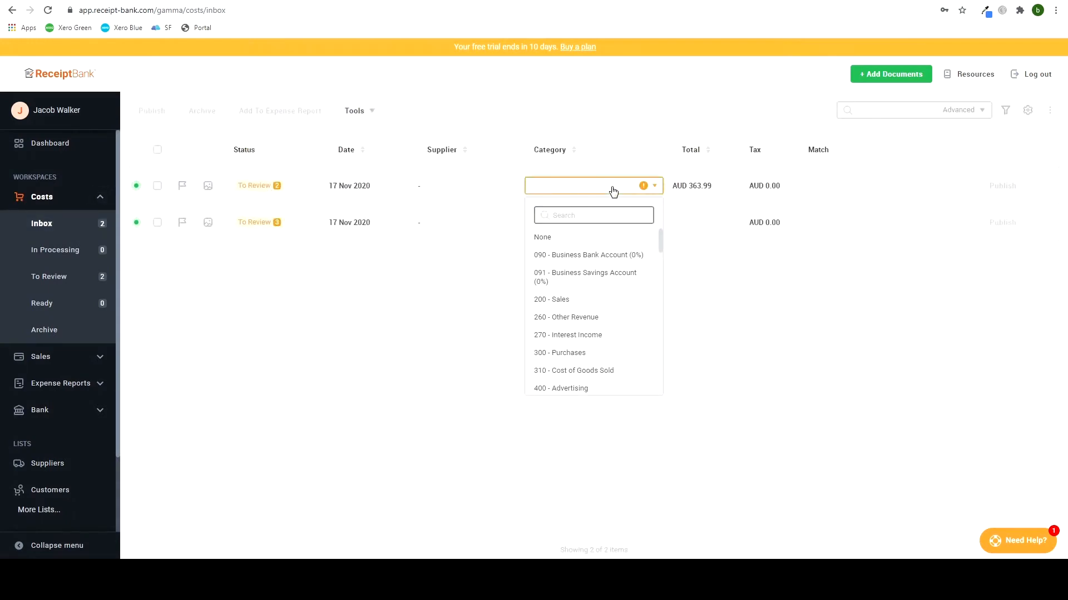
Step: Set both receipts' category to 310 - Cost of Goods Sold, then open the first receipt
{"action": "scroll", "scroll_direction": "down", "scroll_amount": 3}
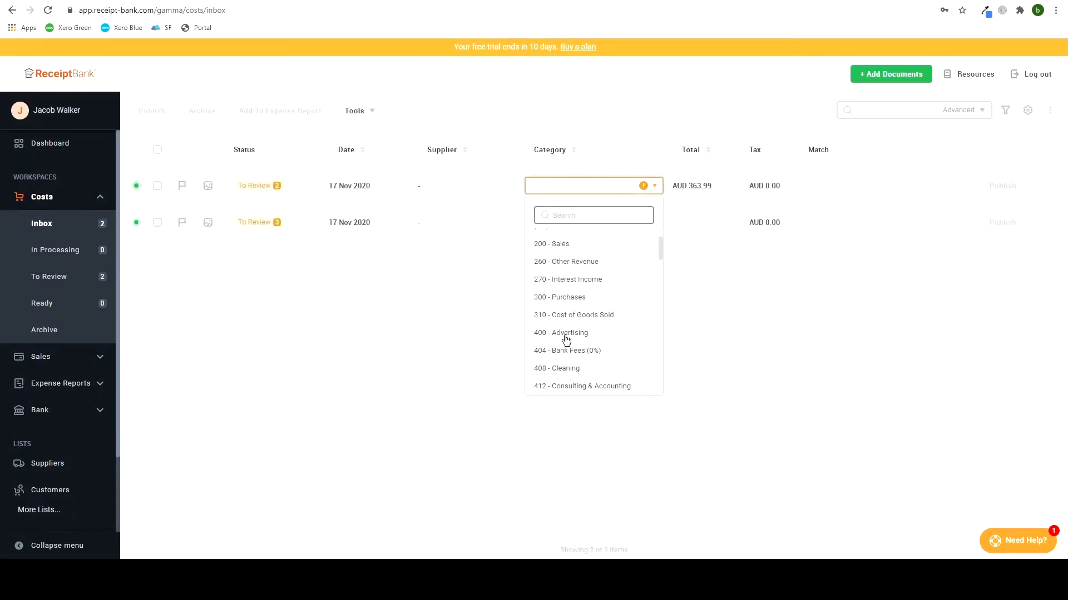
{"action": "left_click", "coordinate": [573, 315]}
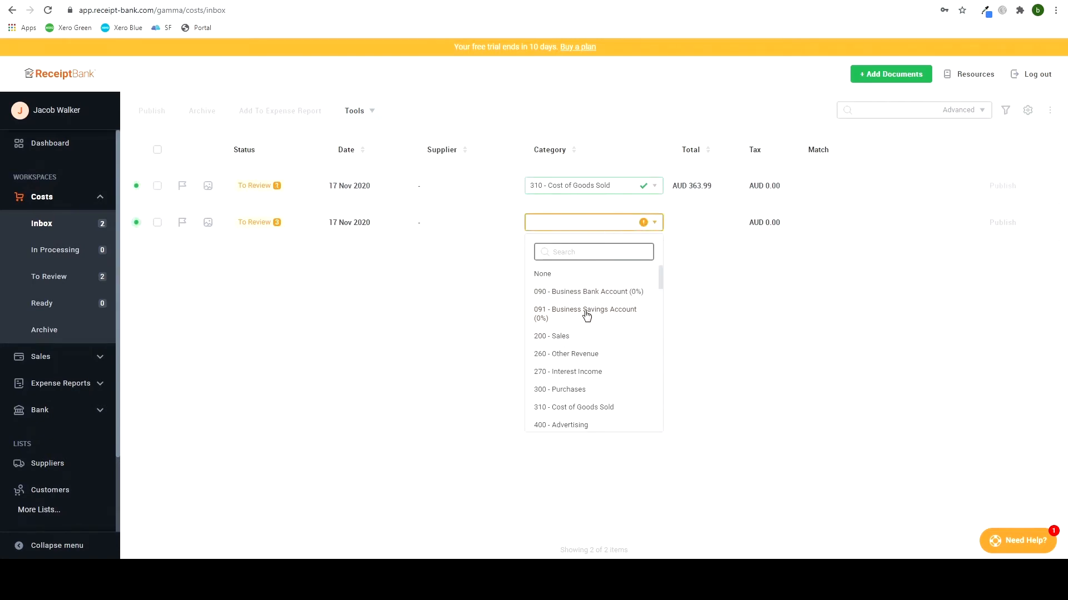
{"action": "left_click", "coordinate": [573, 407]}
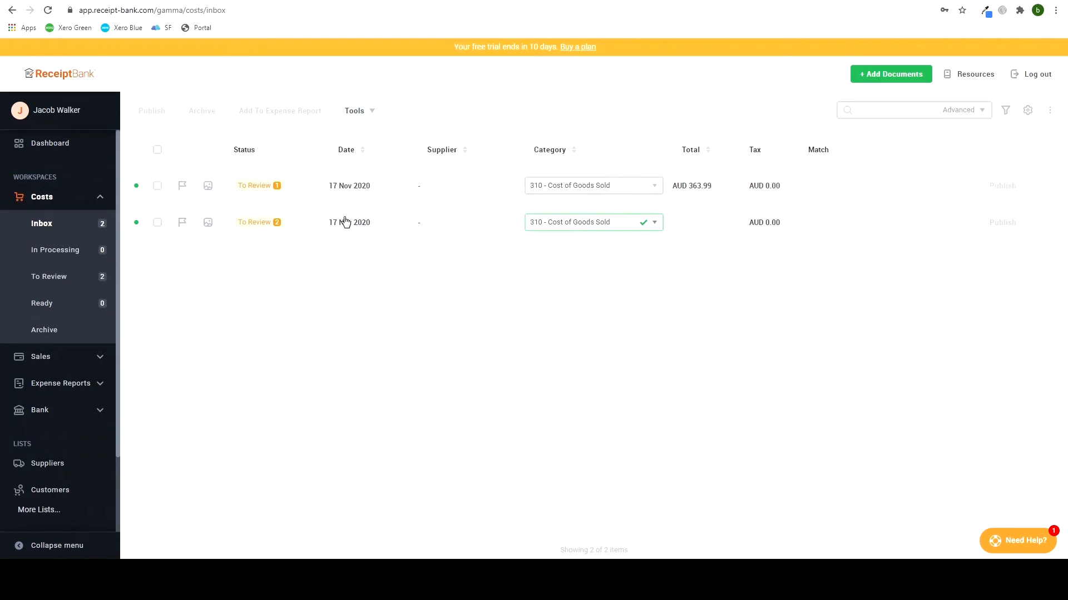
{"action": "left_click", "coordinate": [349, 185]}
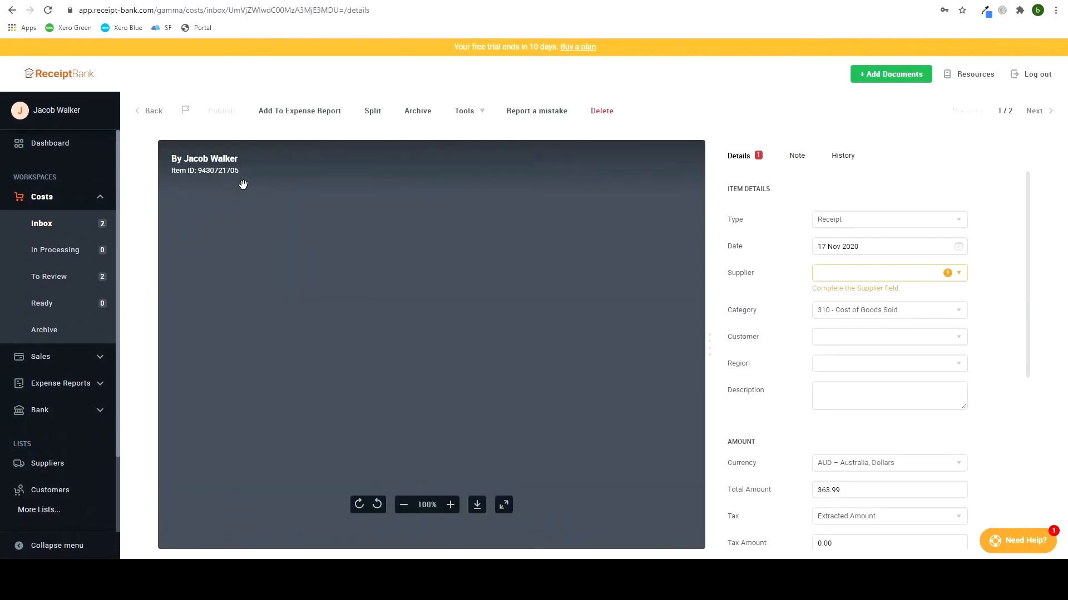
Step: Set supplier dwda on the 363.99 T-Shirt receipt and publish it
{"action": "left_click", "coordinate": [885, 272]}
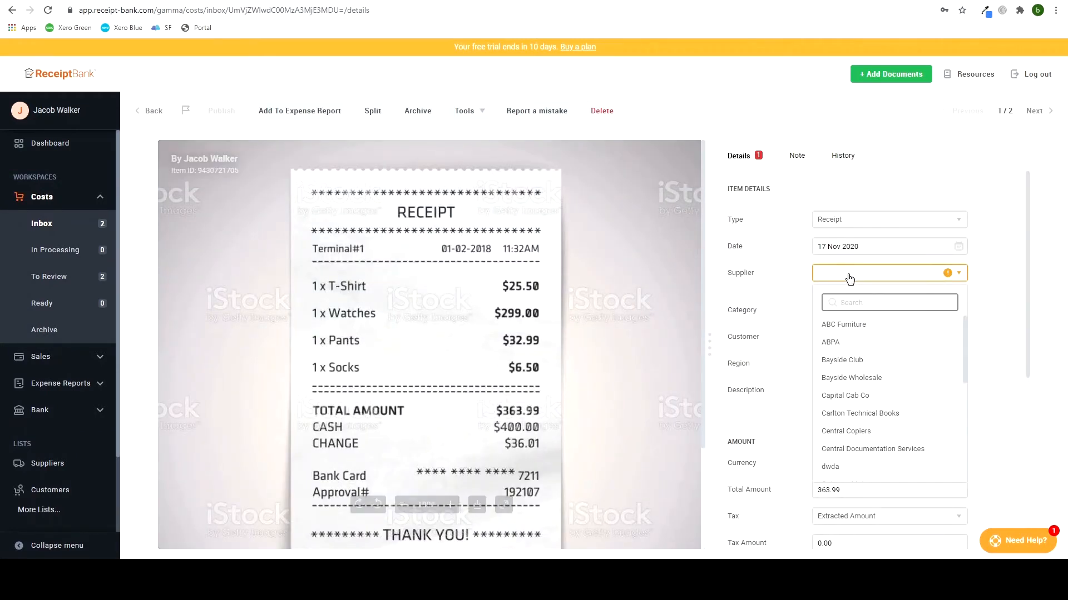
{"action": "type", "text": "te"}
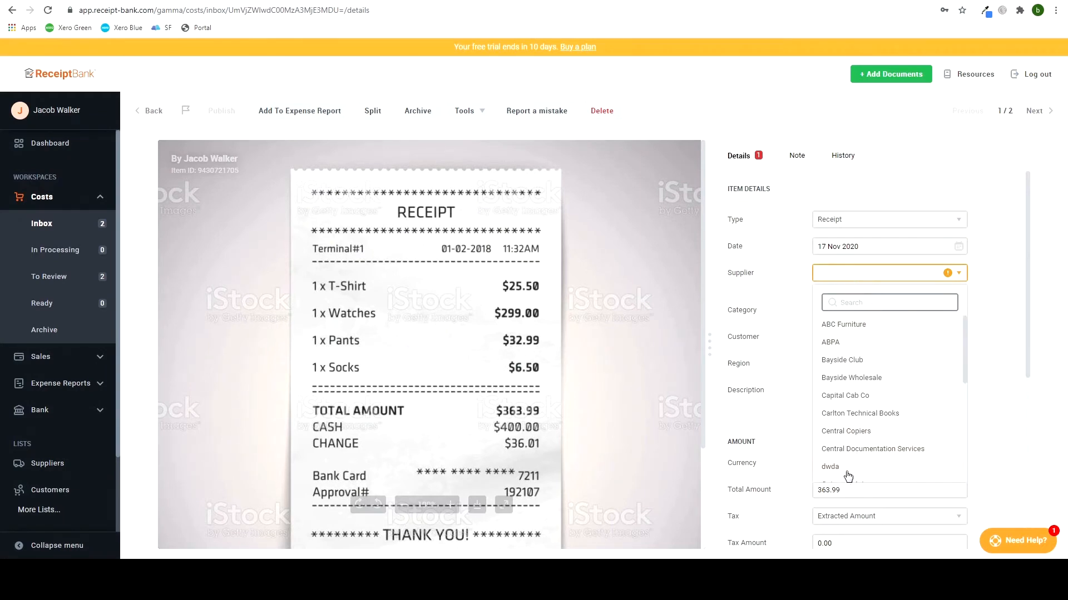
{"action": "left_click", "coordinate": [830, 467]}
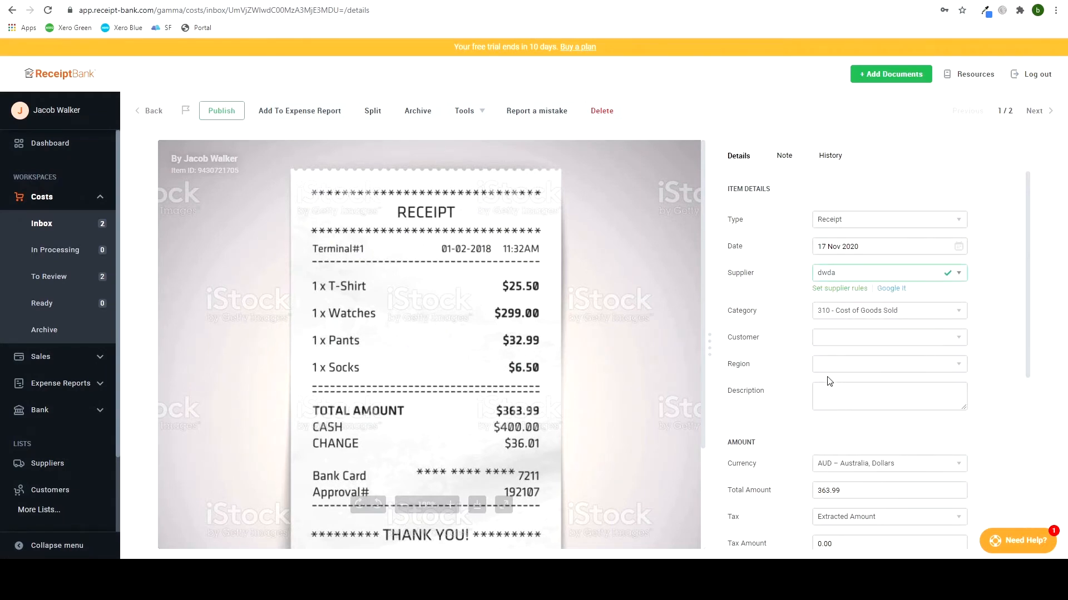
{"action": "scroll", "scroll_direction": "down", "scroll_amount": 3}
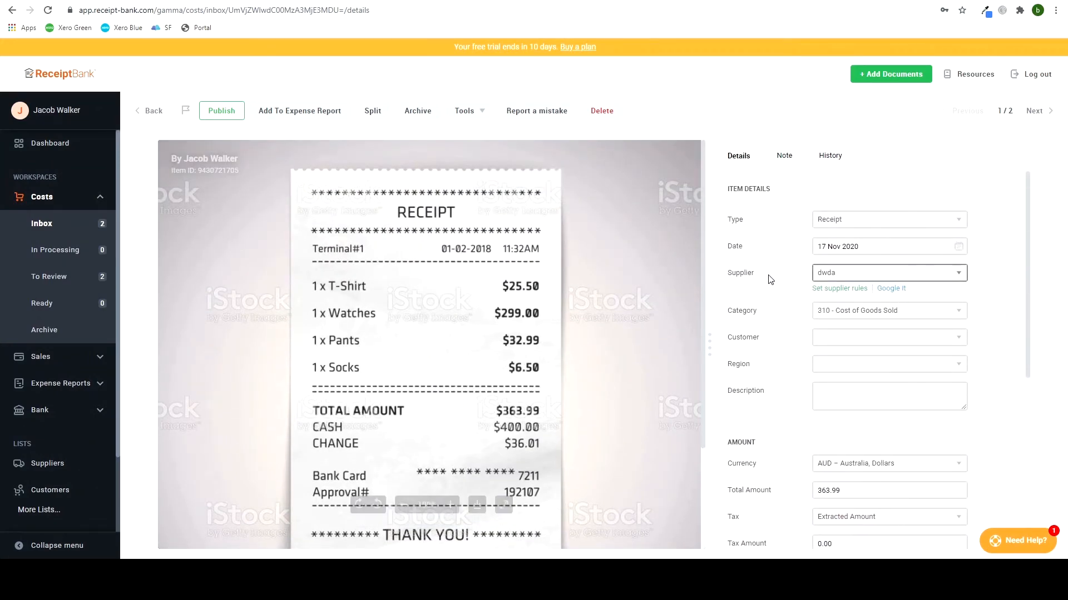
{"action": "scroll", "scroll_direction": "down", "scroll_amount": 3}
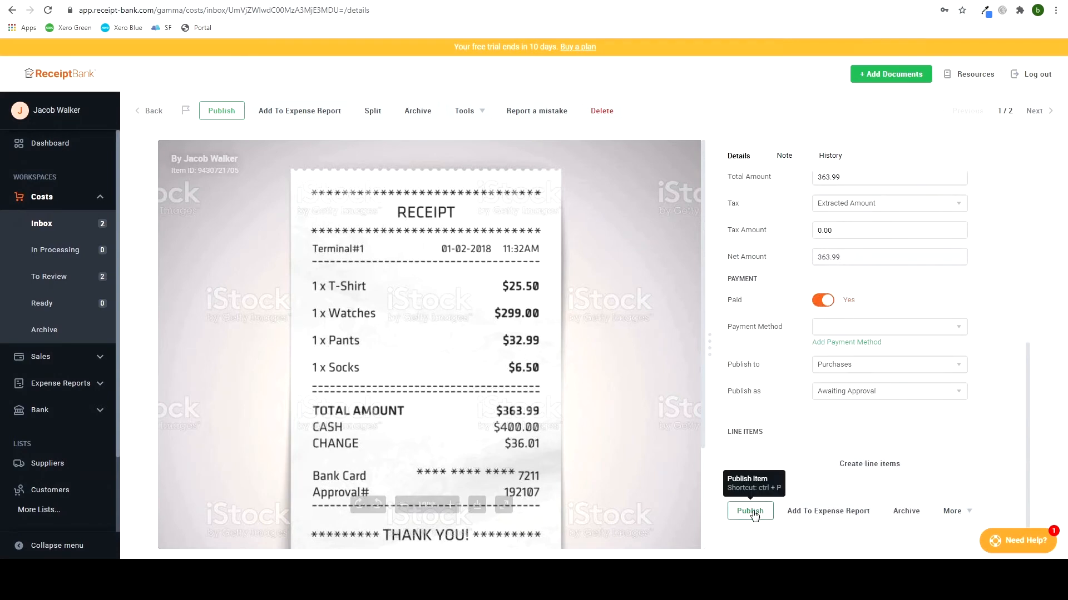
{"action": "left_click", "coordinate": [749, 511]}
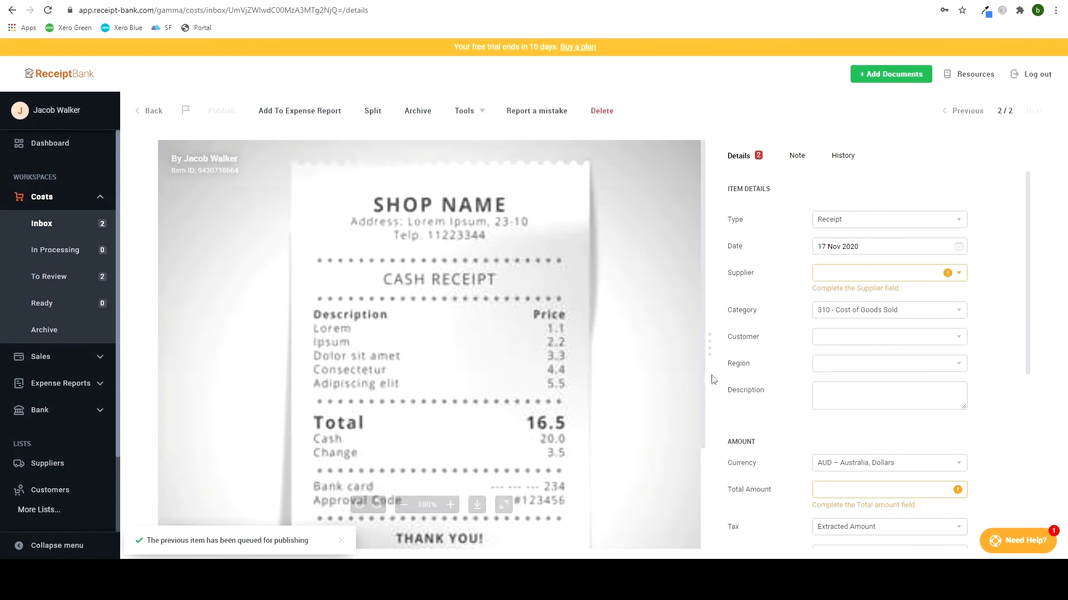
Step: Give the second receipt supplier dwda and total amount 16.50
{"action": "left_click", "coordinate": [888, 273]}
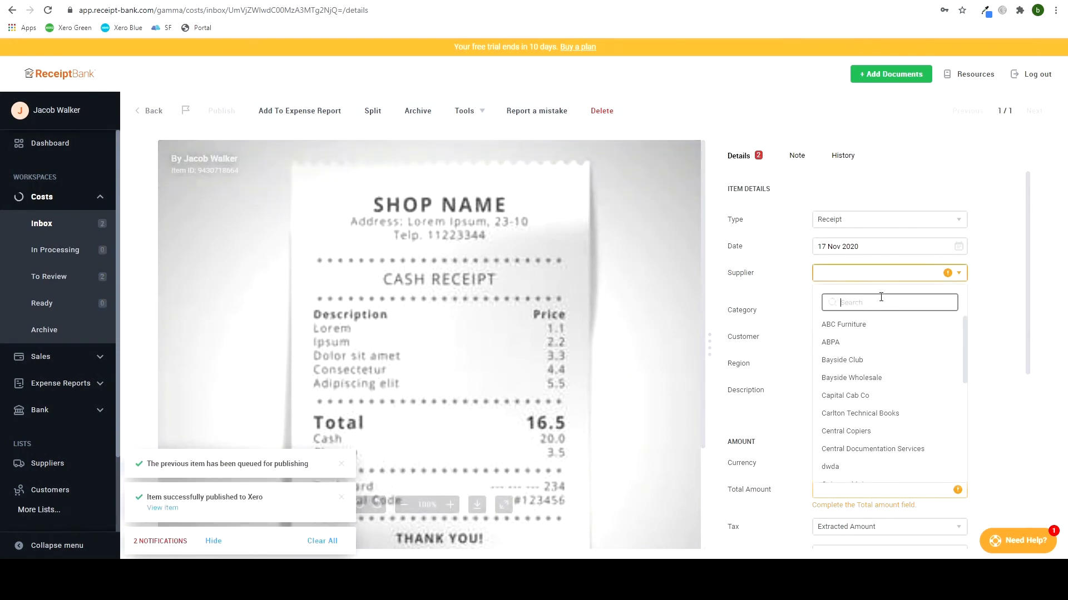
{"action": "left_click", "coordinate": [830, 467]}
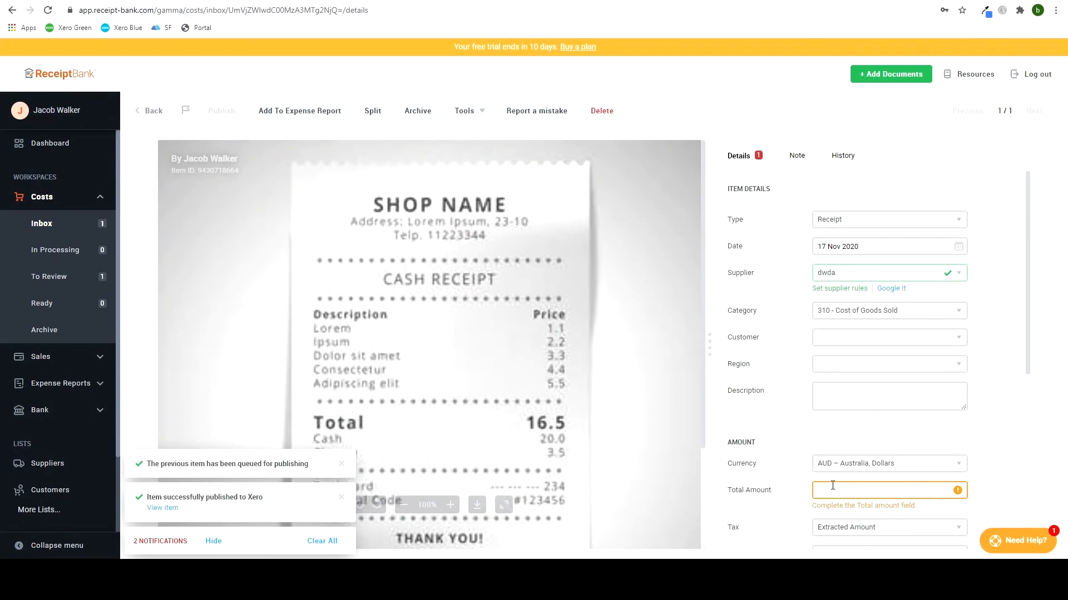
{"action": "type", "text": "16"}
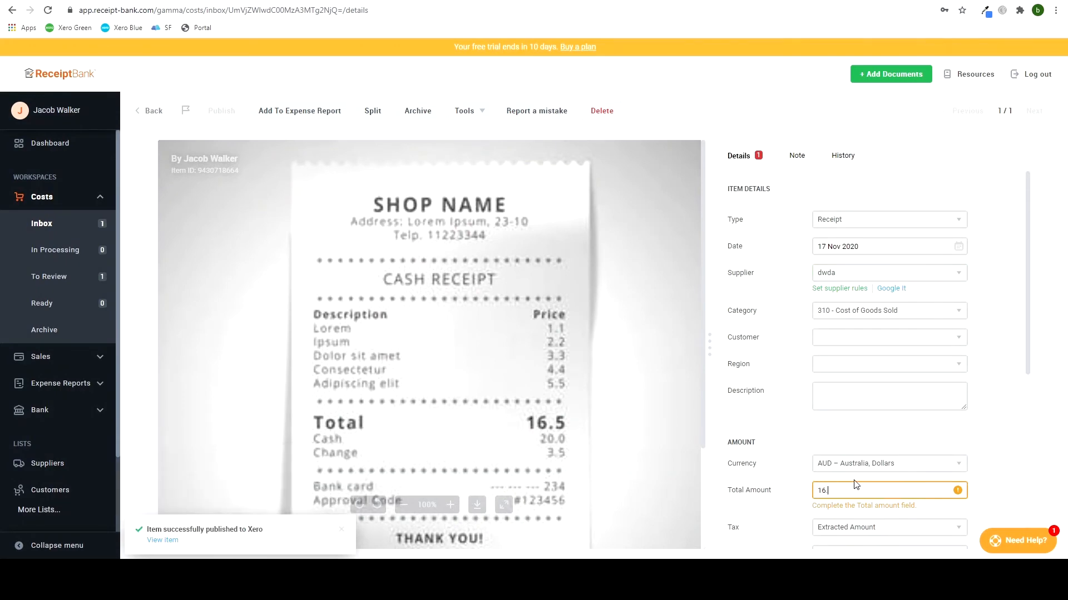
{"action": "type", "text": ".50"}
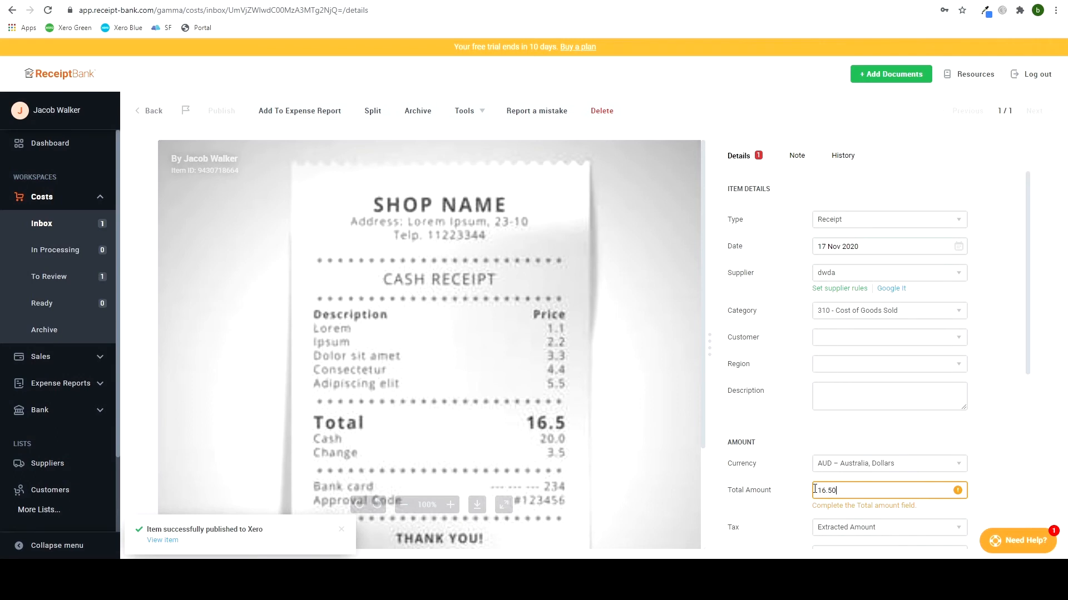
{"action": "scroll", "scroll_direction": "down", "scroll_amount": 3}
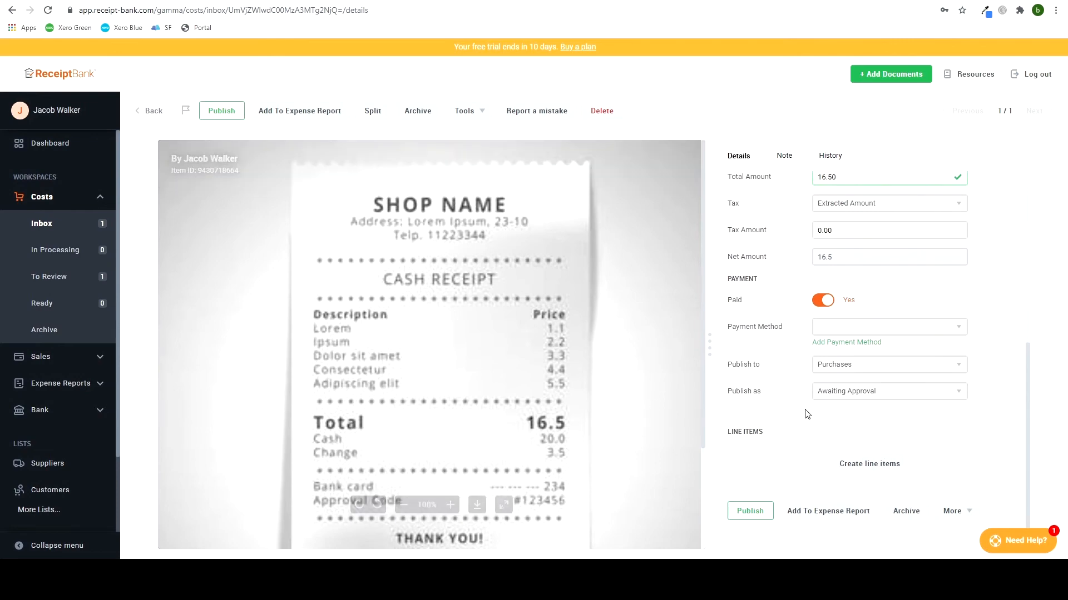
{"action": "mouse_move", "coordinate": [869, 464]}
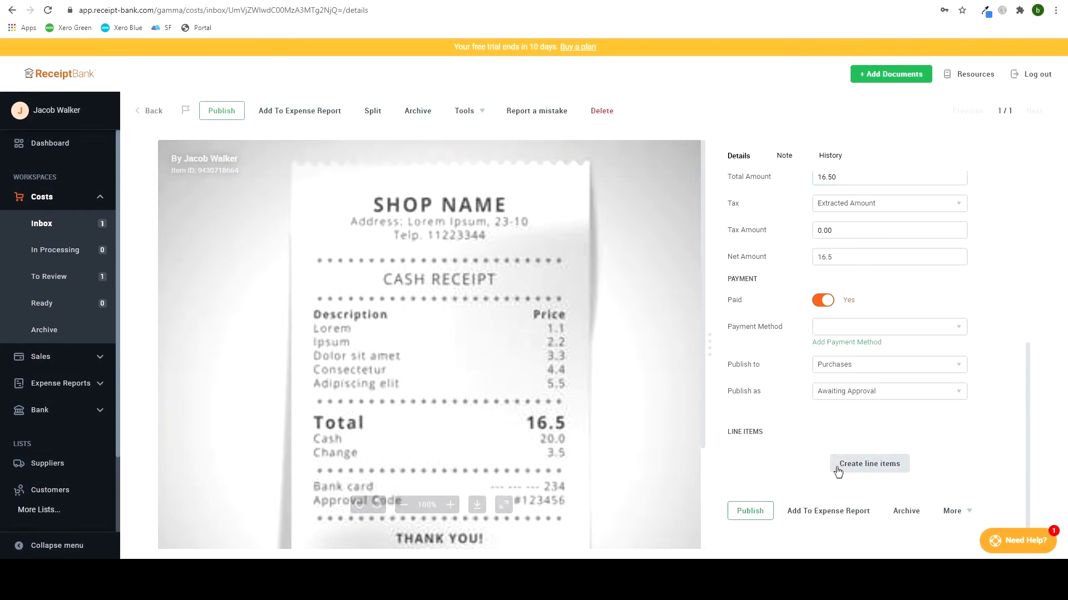
{"action": "mouse_move", "coordinate": [749, 510]}
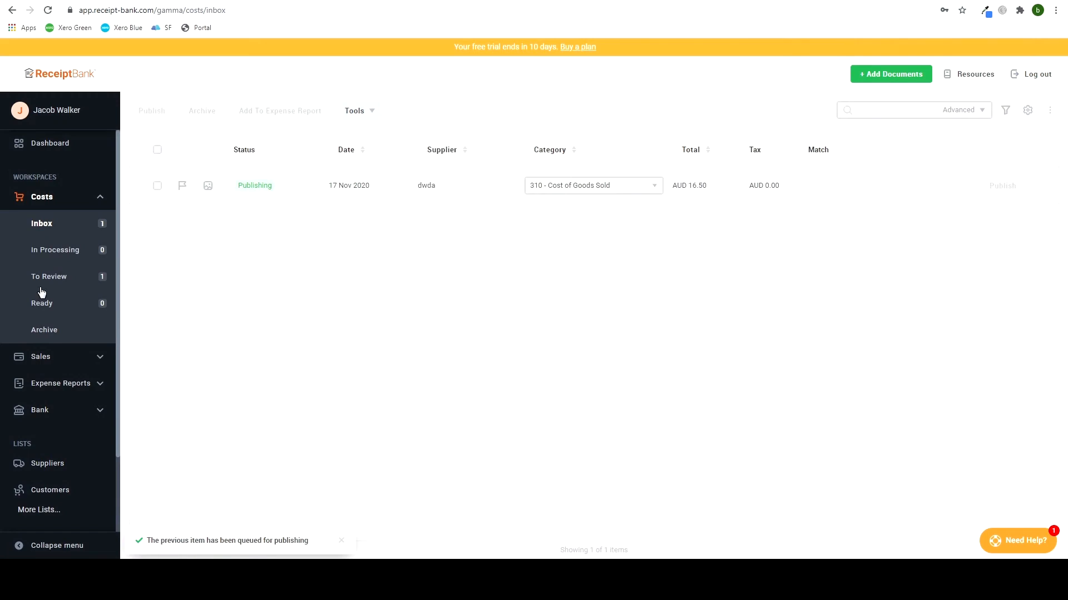
{"action": "mouse_move", "coordinate": [68, 224]}
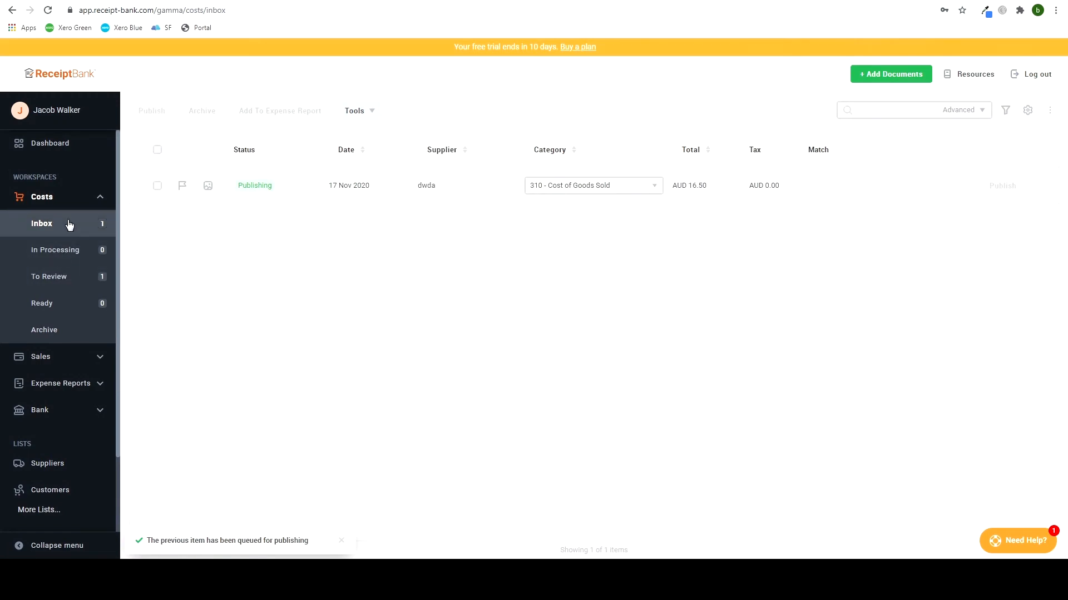
Step: Check To Review, then view both receipts listed as Published in the Archive
{"action": "left_click", "coordinate": [49, 276]}
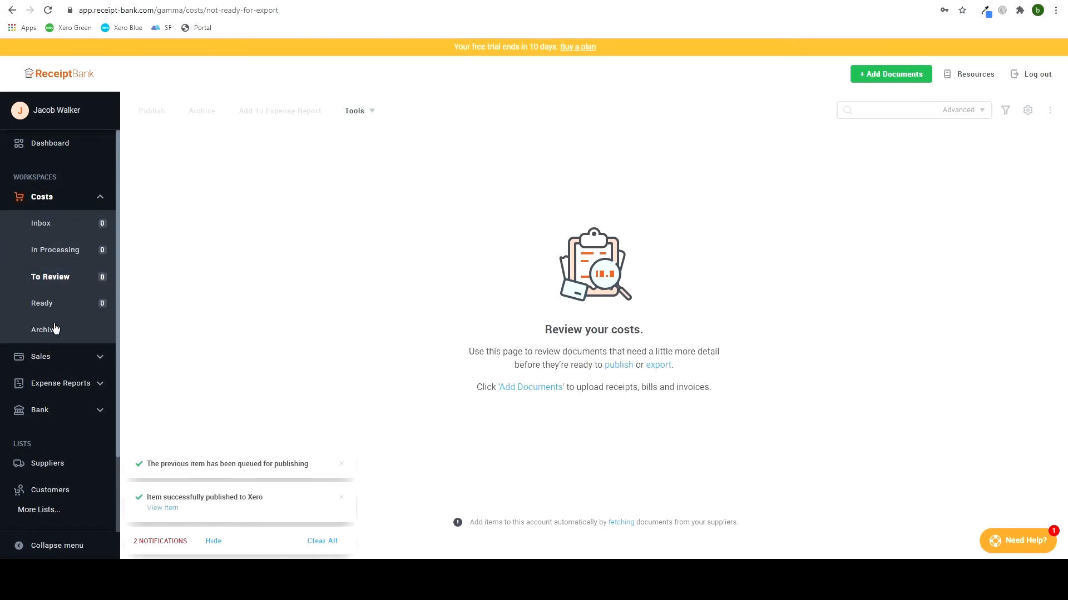
{"action": "left_click", "coordinate": [46, 329]}
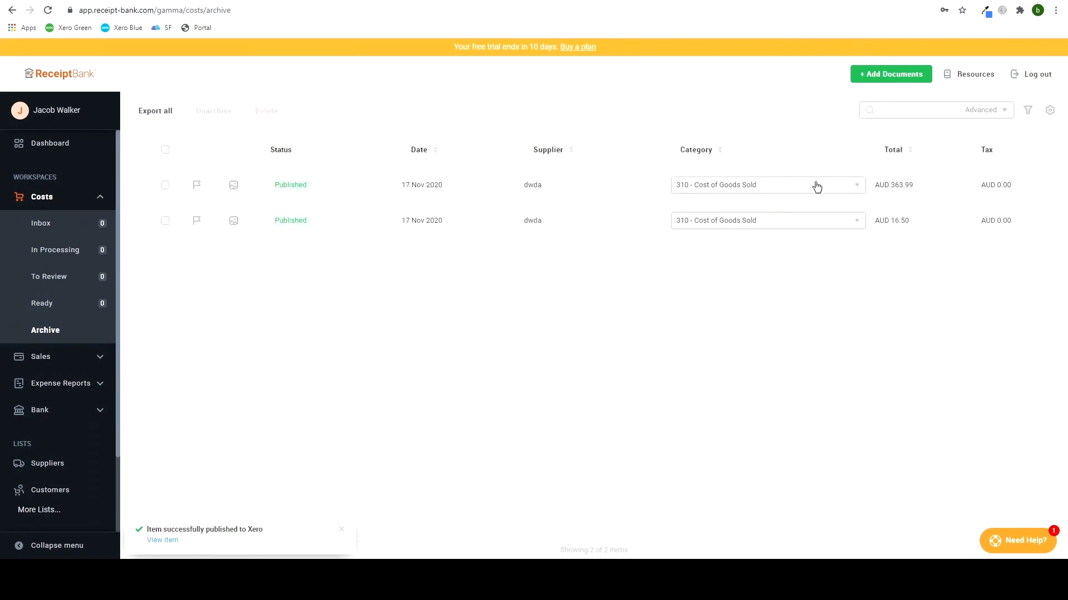
{"action": "mouse_move", "coordinate": [134, 380]}
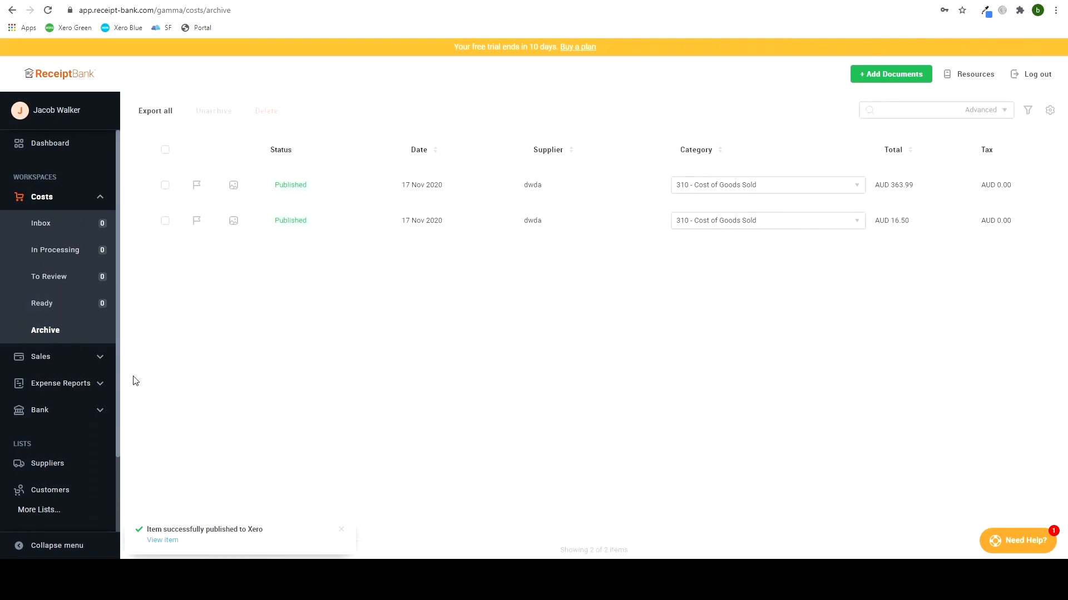
{"action": "scroll", "scroll_direction": "down", "scroll_amount": 3}
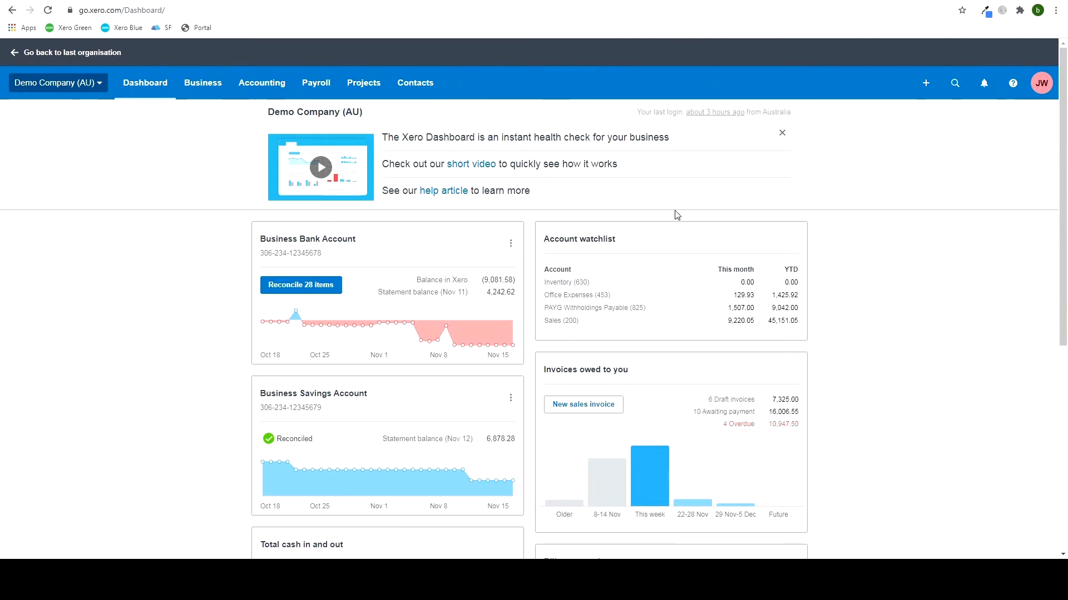
{"action": "mouse_move", "coordinate": [203, 82]}
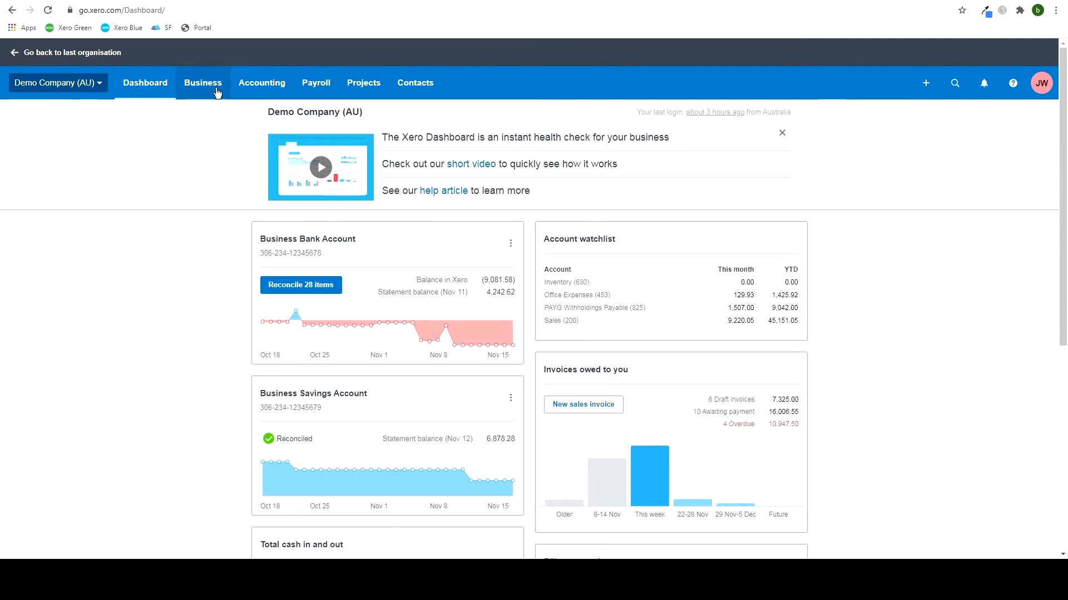
Step: Open Xero's Business menu to reach Bills to pay
{"action": "left_click", "coordinate": [203, 83]}
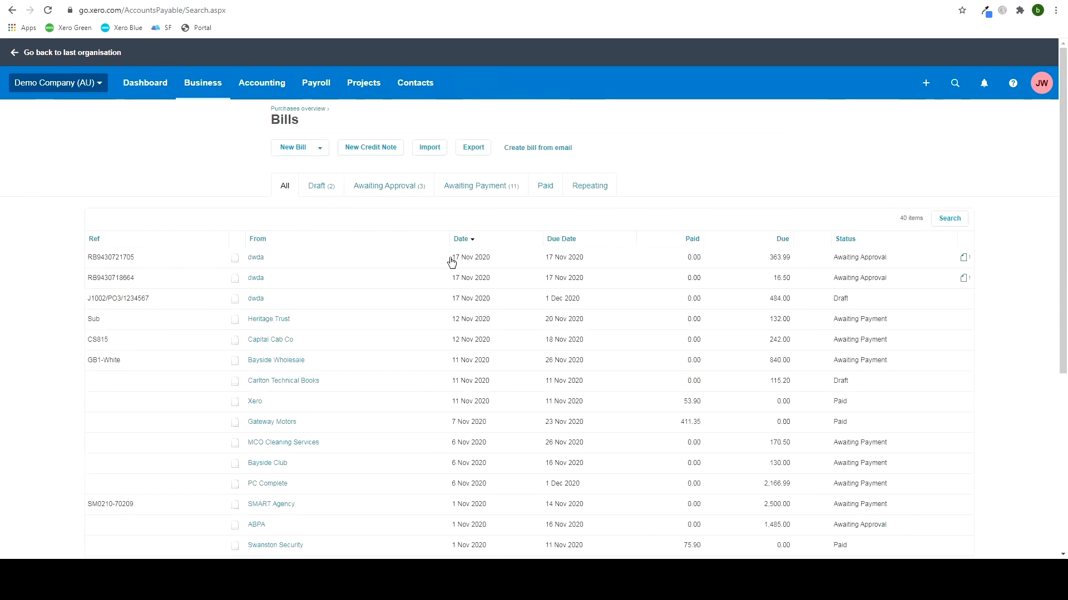
{"action": "mouse_move", "coordinate": [279, 284]}
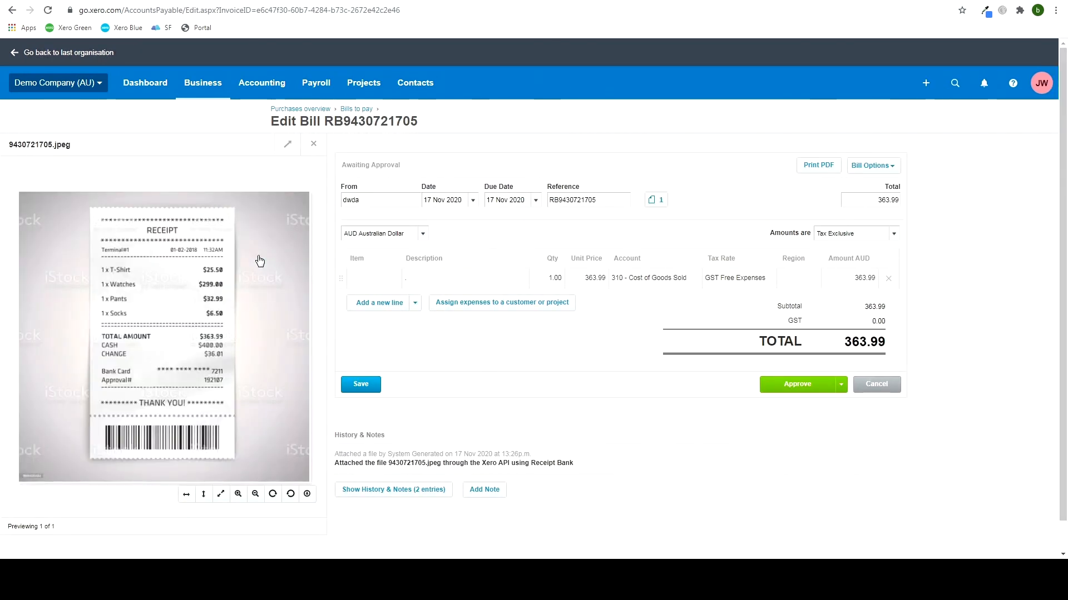
{"action": "mouse_move", "coordinate": [601, 291]}
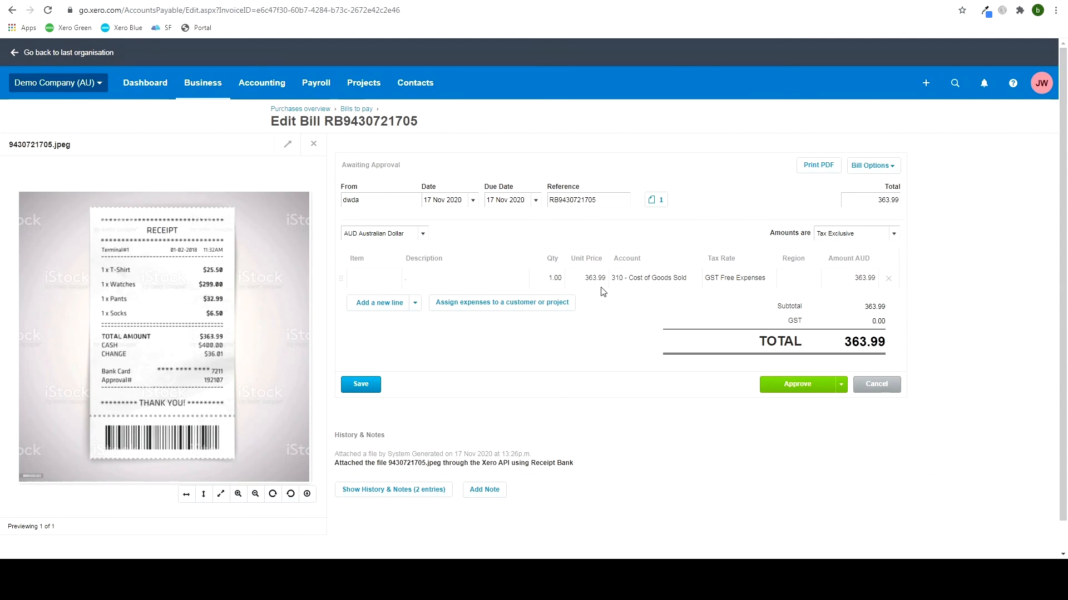
{"action": "mouse_move", "coordinate": [354, 282]}
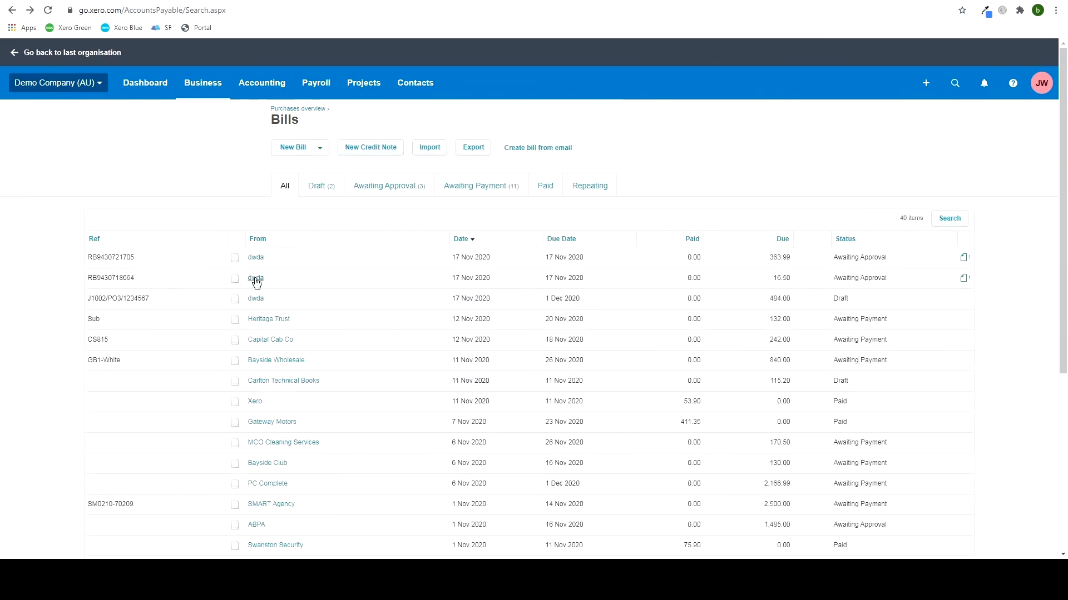
Step: Open the 16.50 dwda bill and view its attached receipt
{"action": "left_click", "coordinate": [255, 278]}
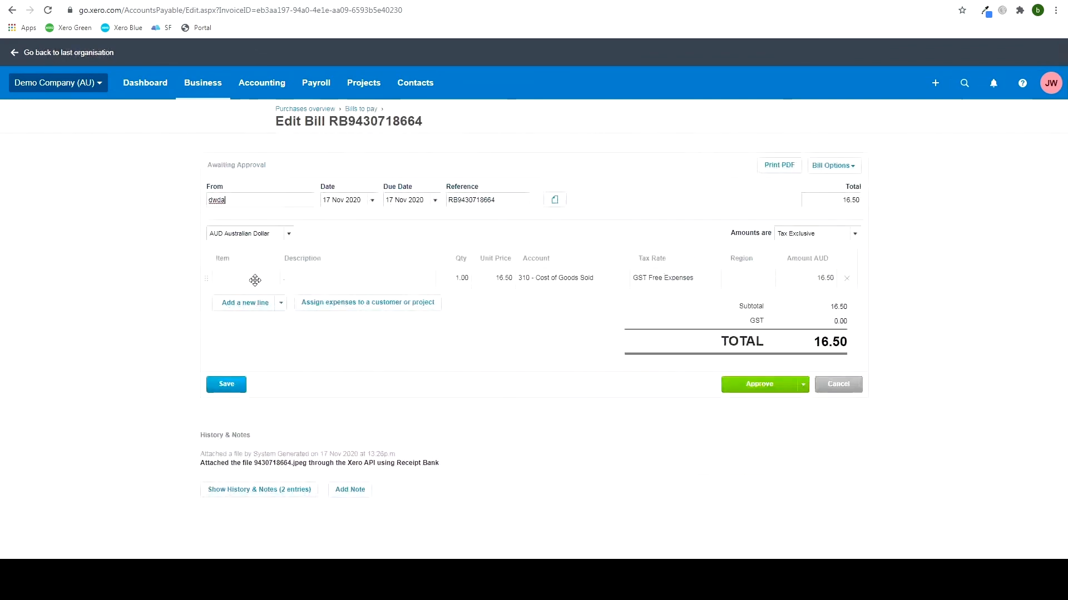
{"action": "left_click", "coordinate": [554, 200]}
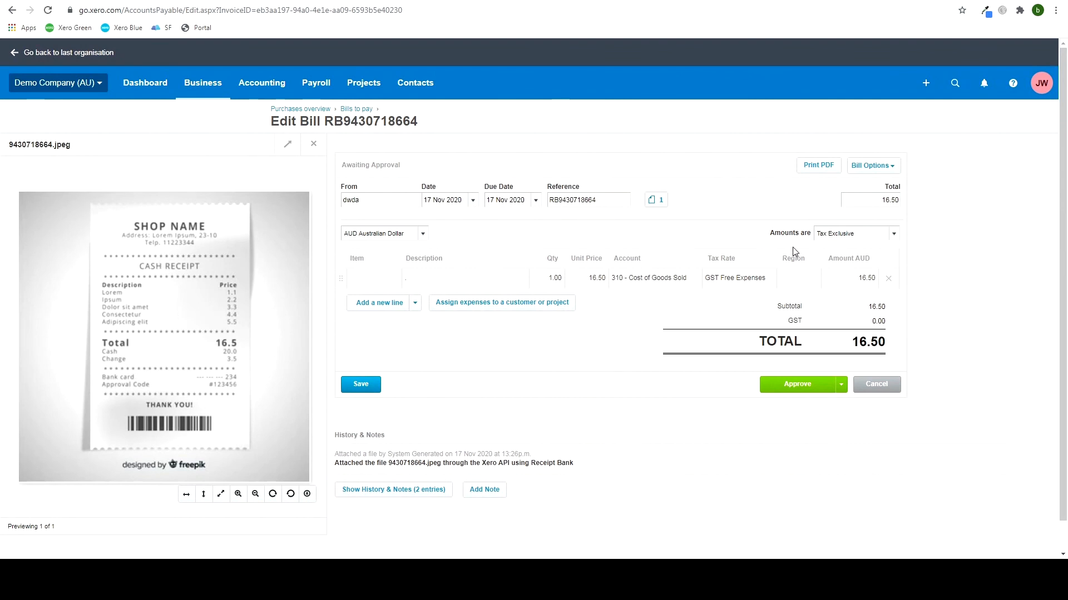
{"action": "mouse_move", "coordinate": [765, 363]}
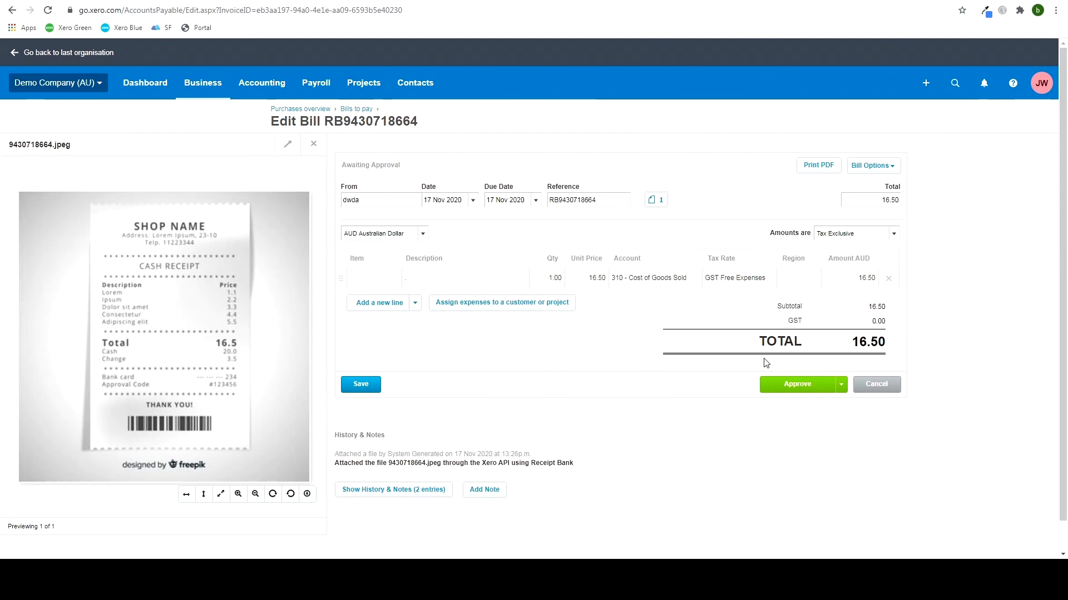